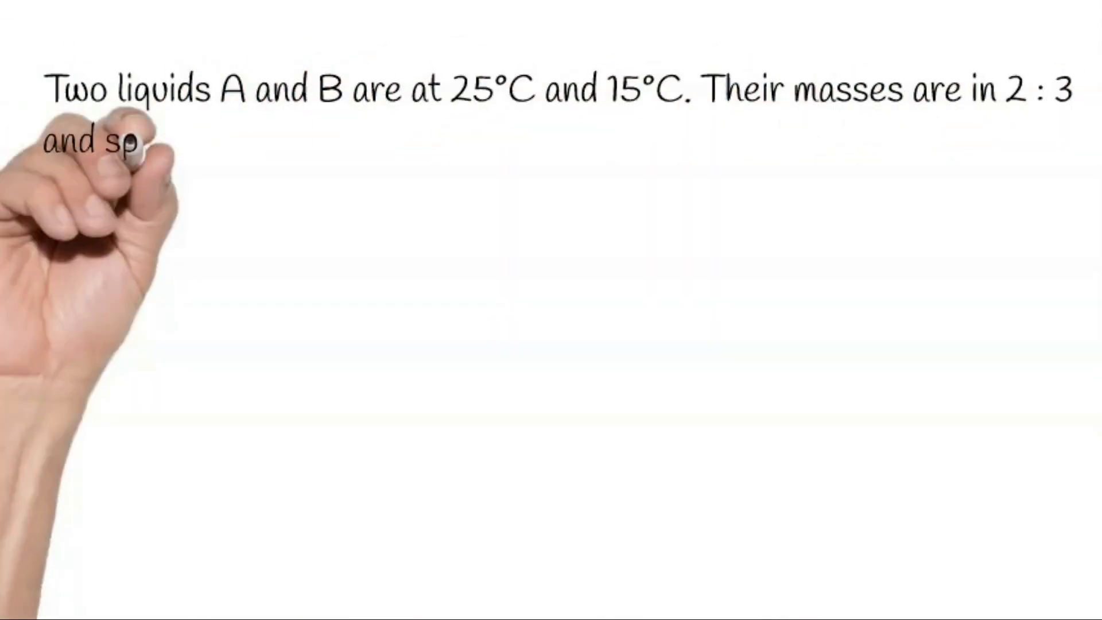
Write the problem: specific heats in ratio 3 : 4, find the resultant temperature when mixed.
text(specific heats in ratio 3 : 4 then resultant temperature when they are mix)
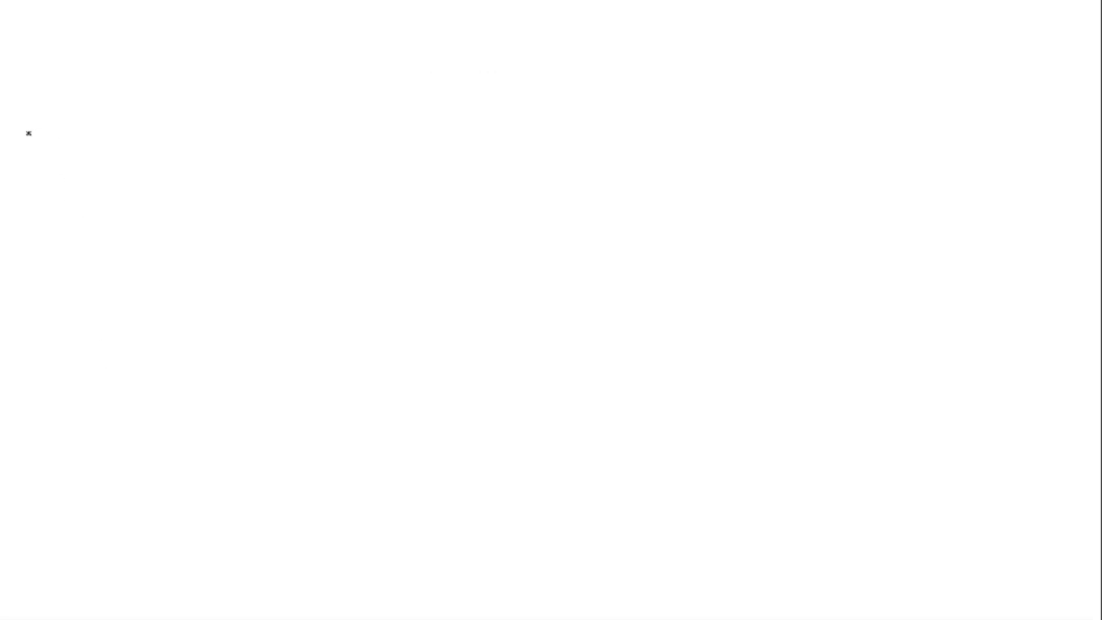
mouse_move(51, 51)
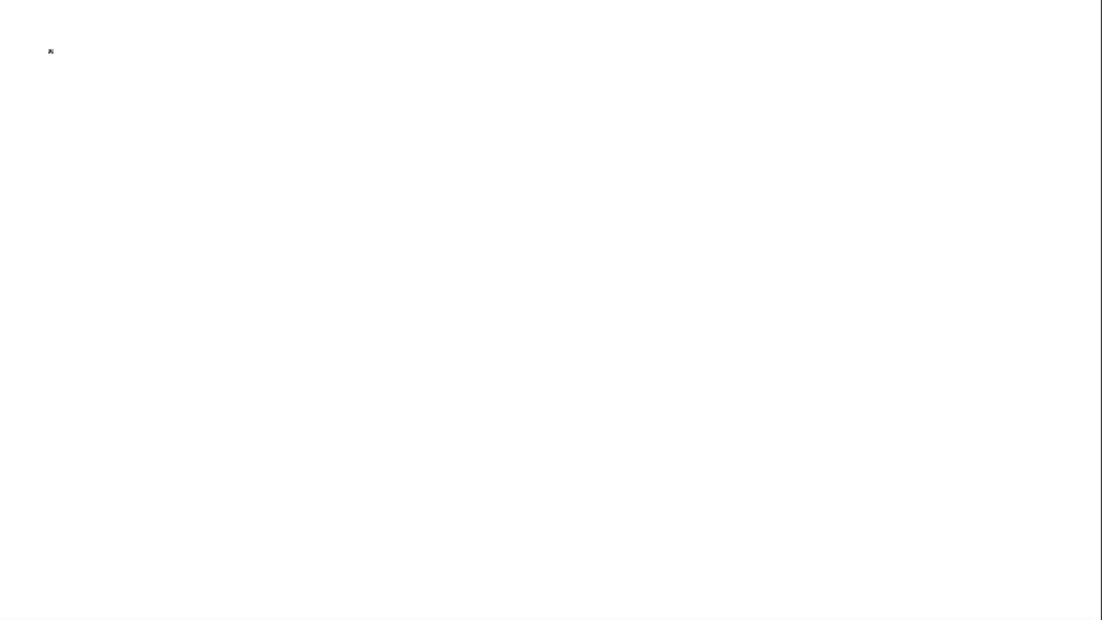
mouse_move(54, 59)
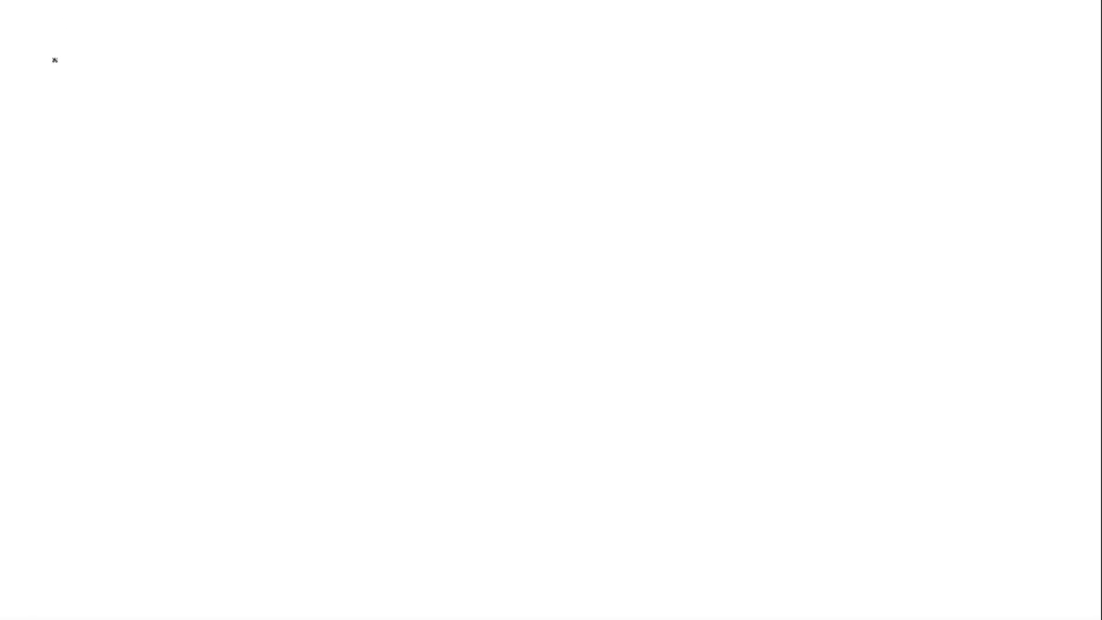
Write A | B data columns with 25°C, 15°C, masses, specific heats, and begin m₁ : m₂ = 2.
text(A)
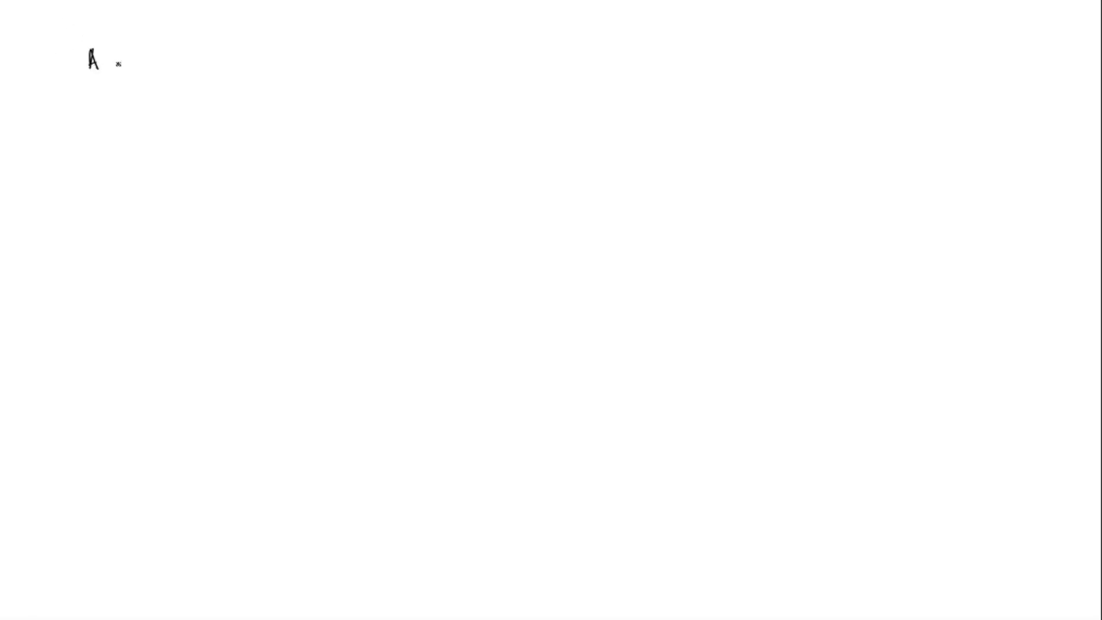
drag(122, 52, 123, 105)
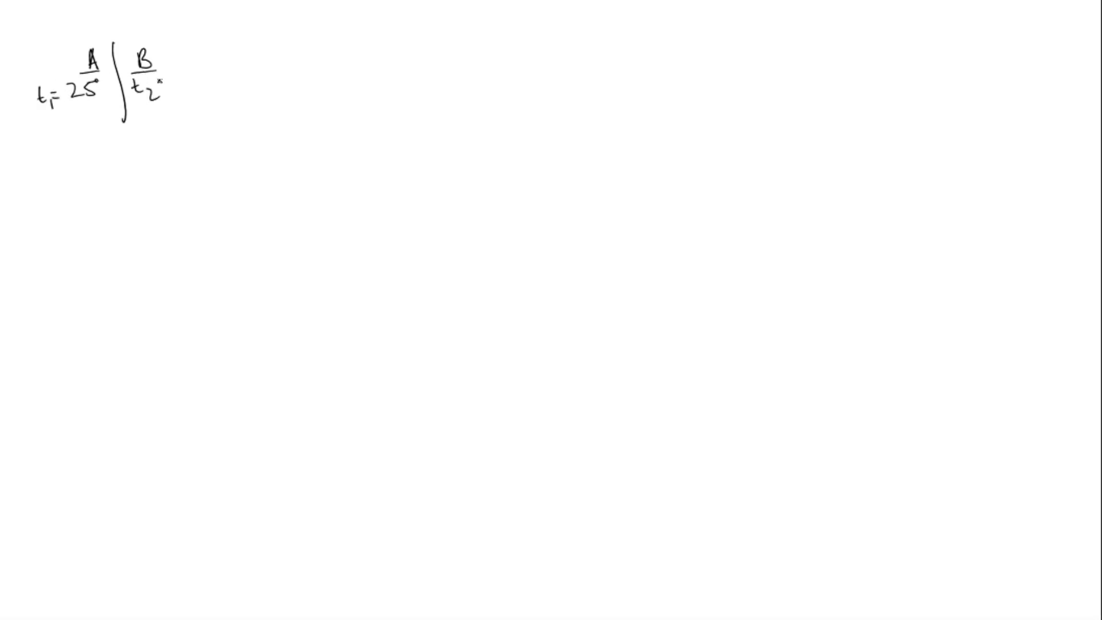
text(= 1s)
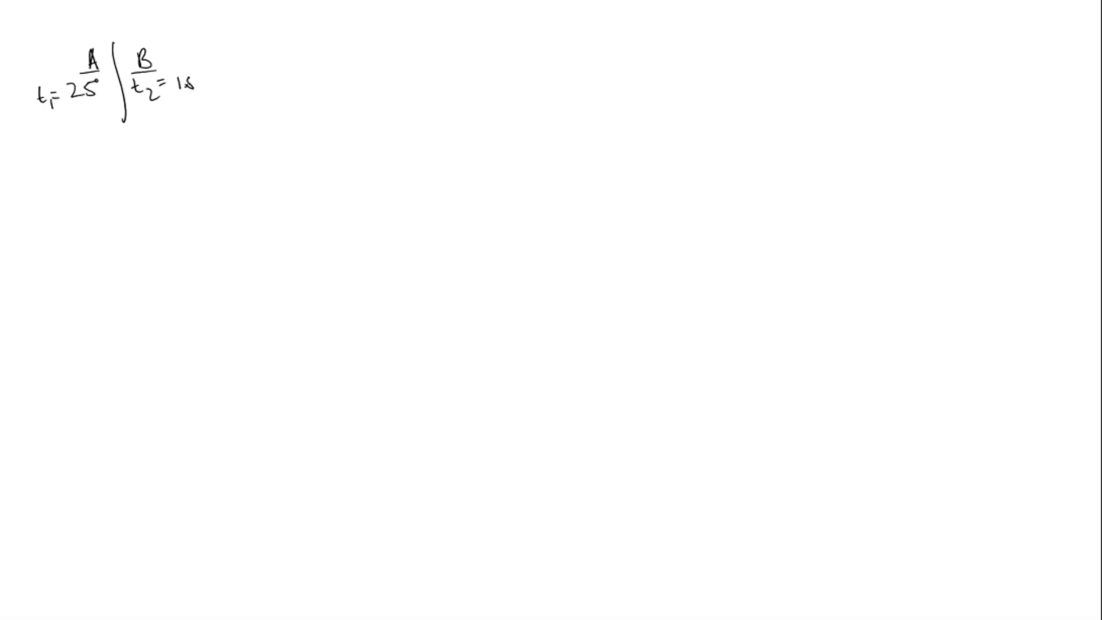
text(c)
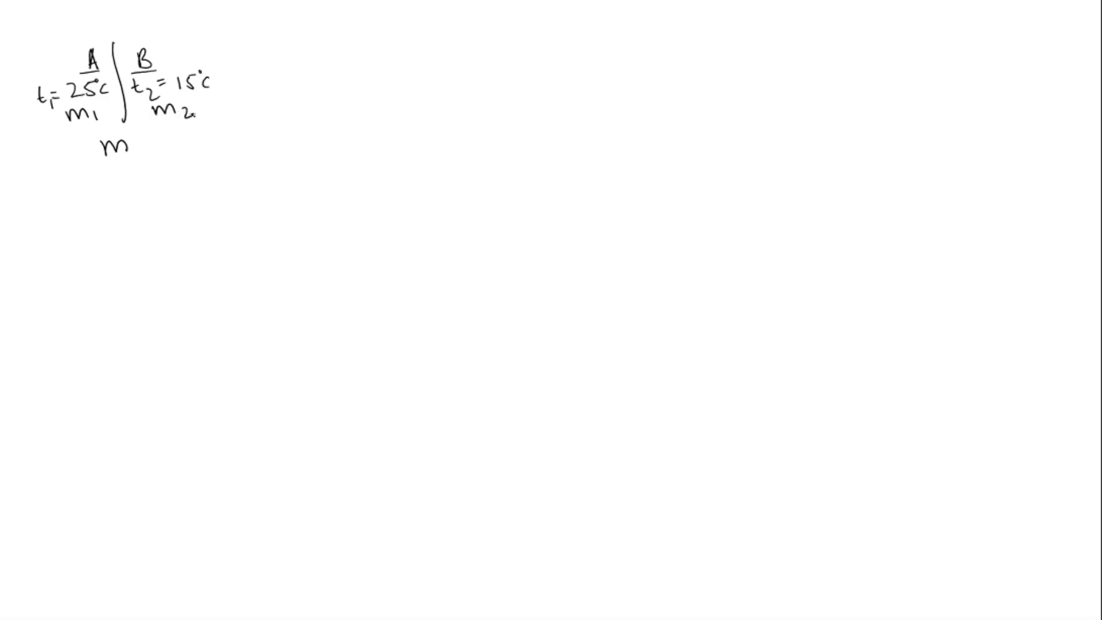
click(110, 145)
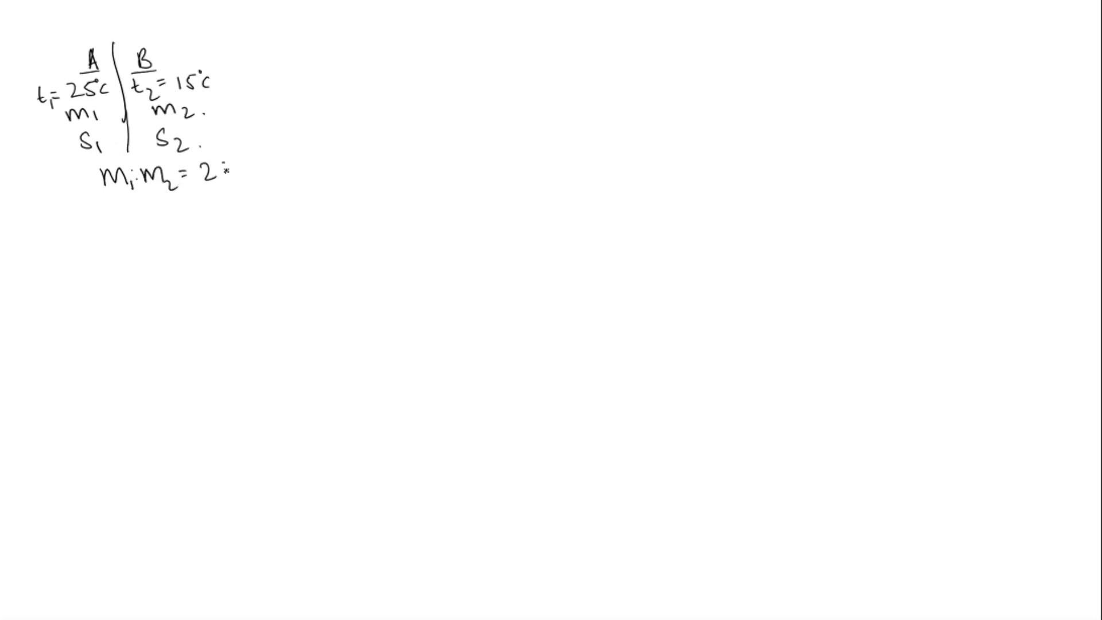
Complete m₁ : m₂ = 2 : 3 and s₁ : s₂ = 3 : 4, labelling values such as 3x.
text(: 3)
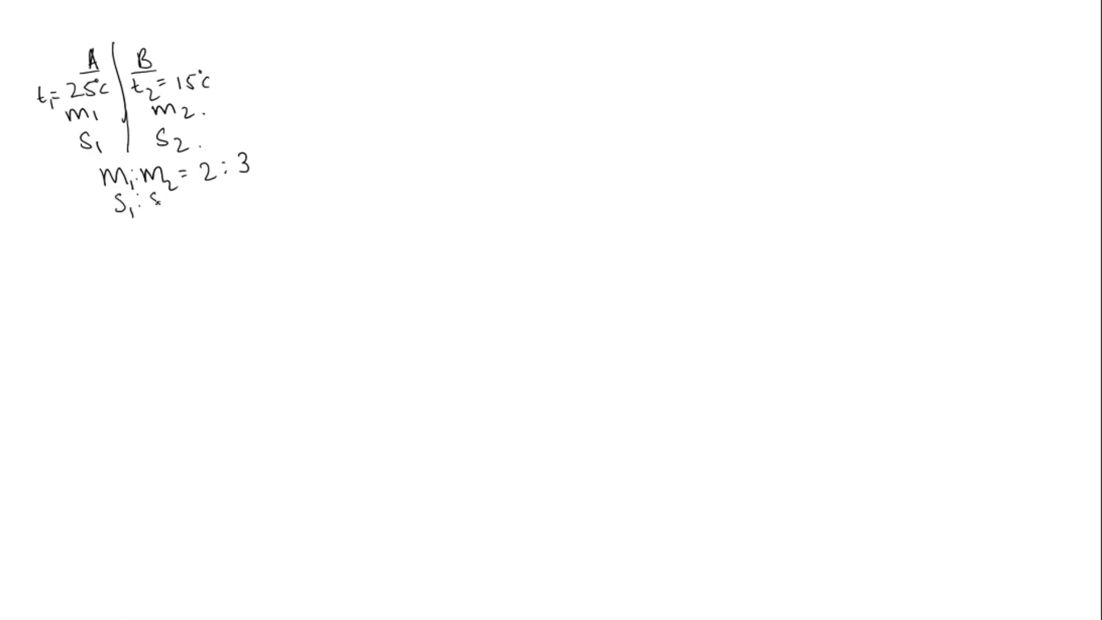
text(S_2 = 3)
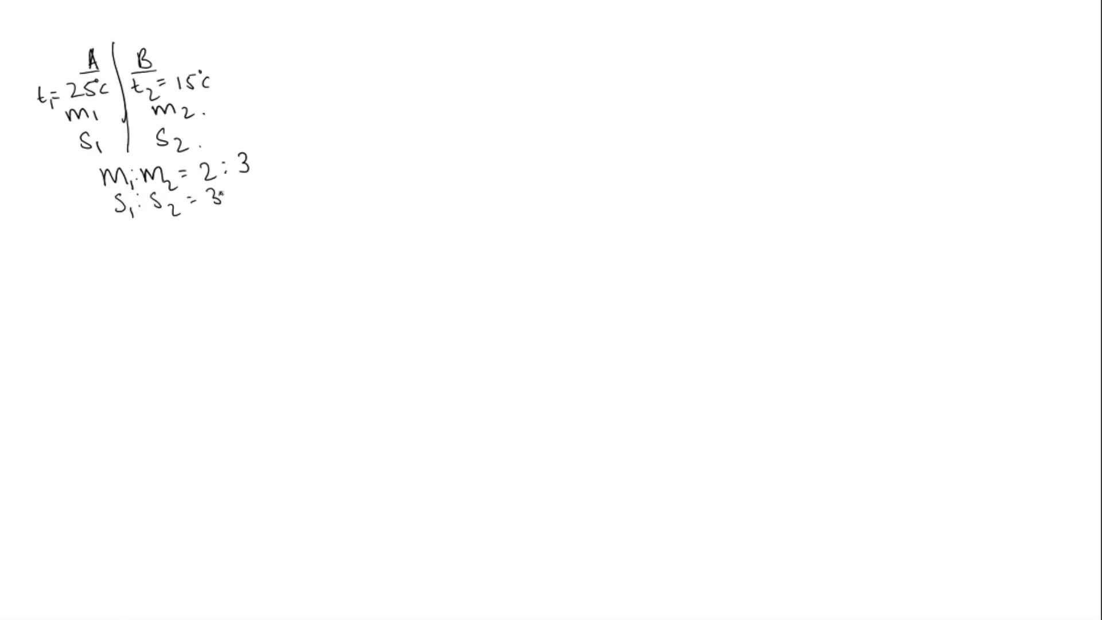
text(: 4)
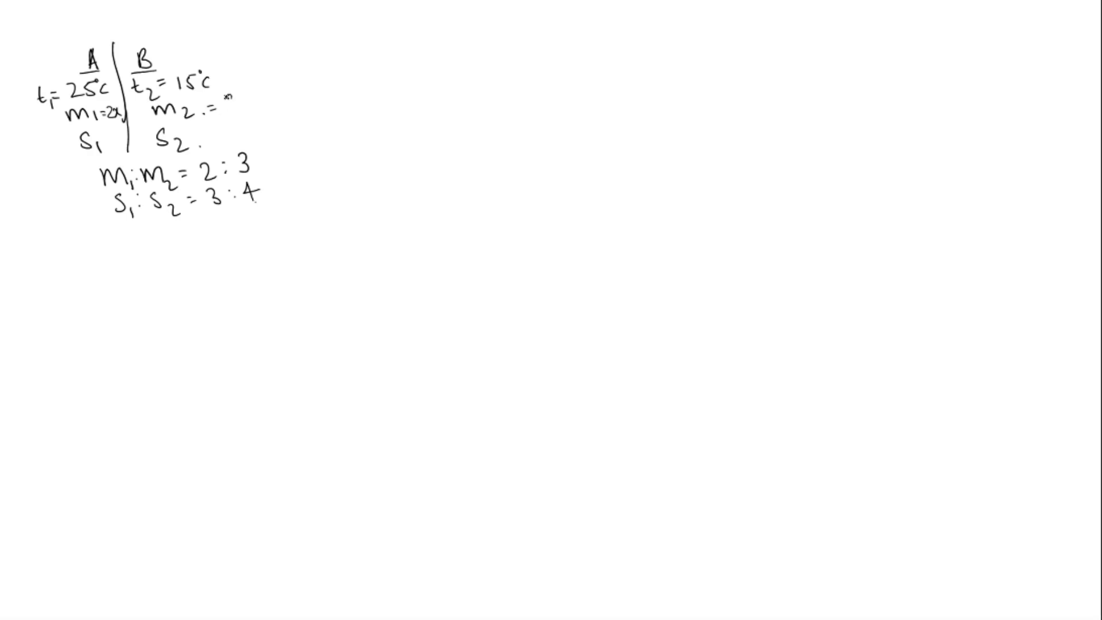
text(3x)
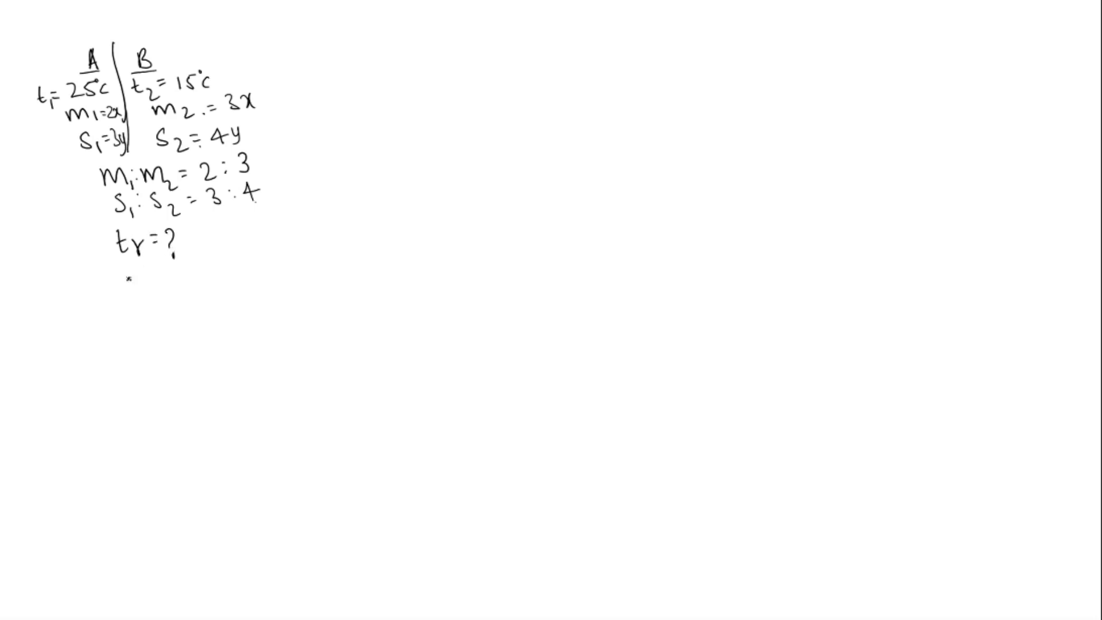
Write tr = (m₁s₁t₁ + m₂s₂t₂)/(m₁s₁ + m₂s₂) and start substituting with = 2x.
text(tr =)
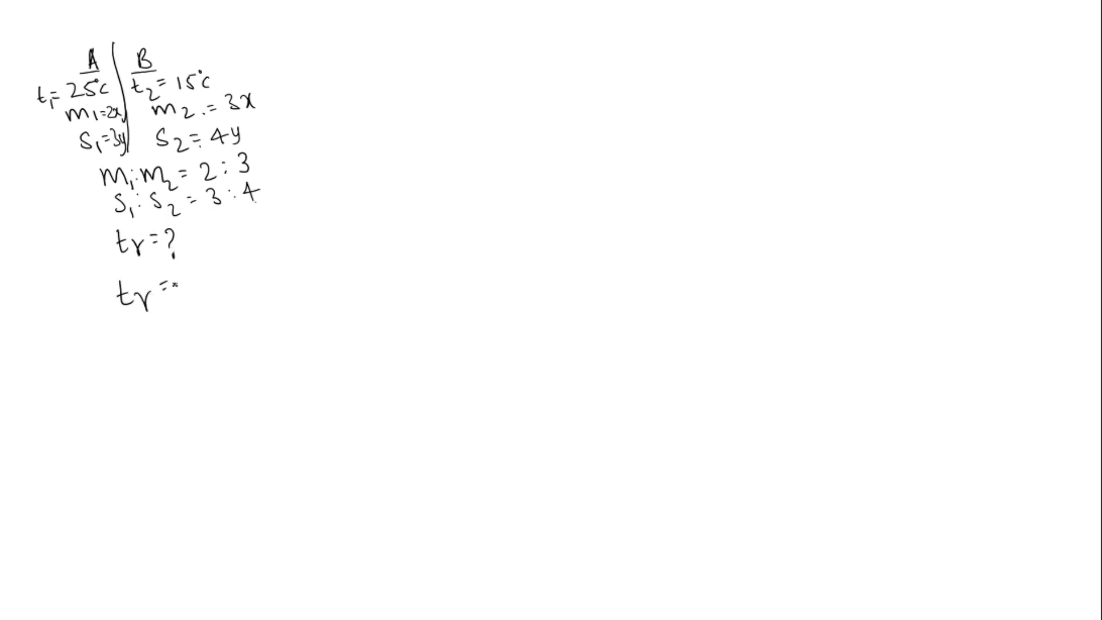
text(m₁s₁t₁+m₂s₂t)
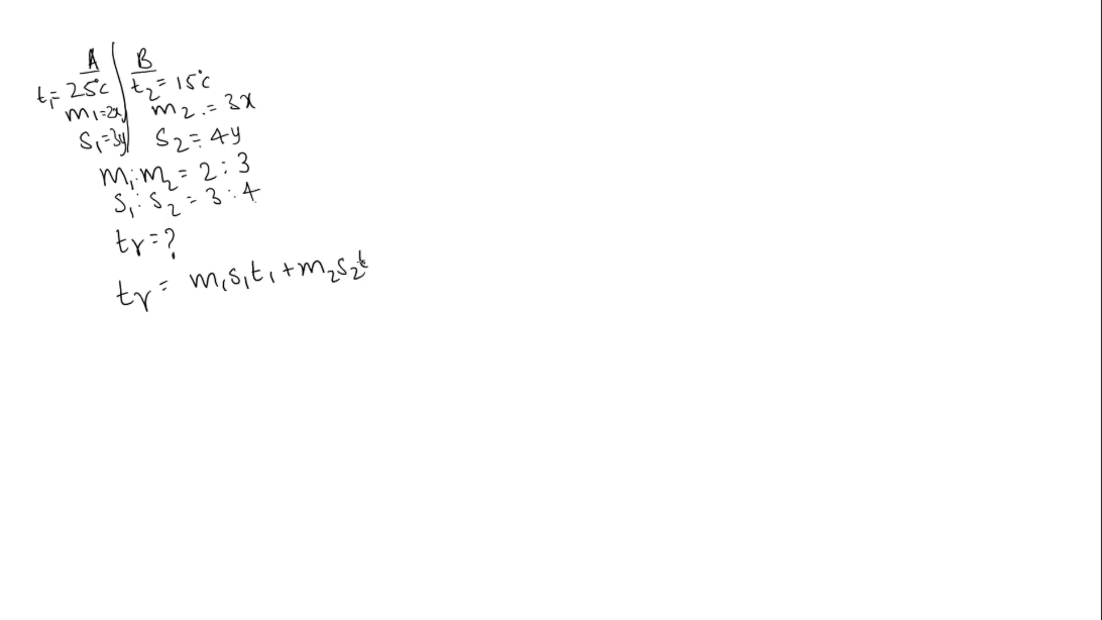
drag(196, 295, 344, 288)
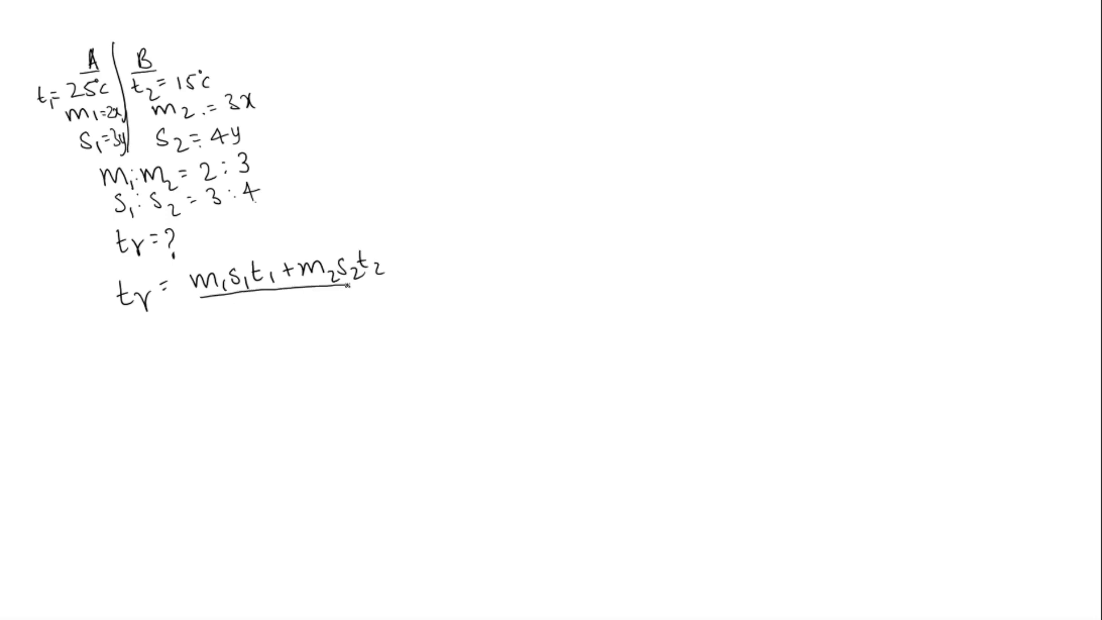
text(m₁s₁+m₂)
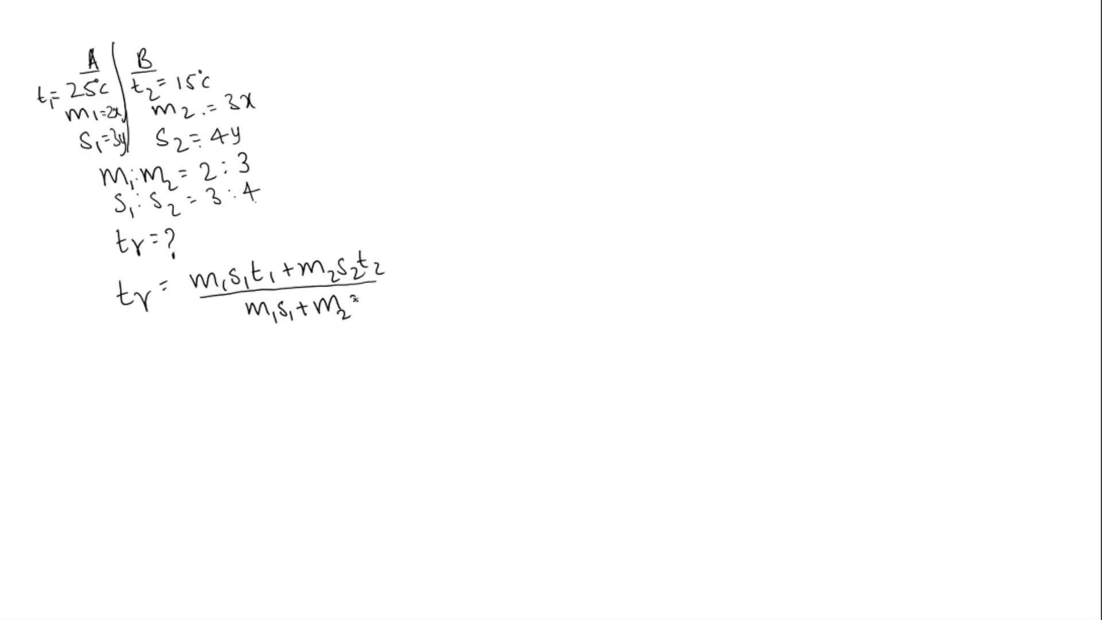
text(S_2)
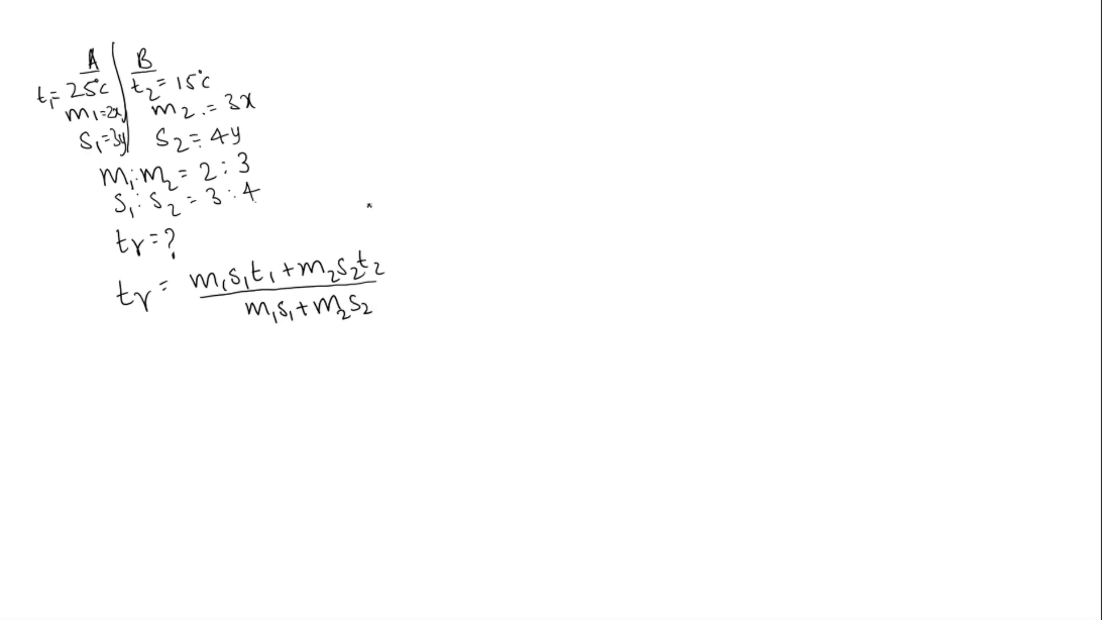
text(= 2x×3v)
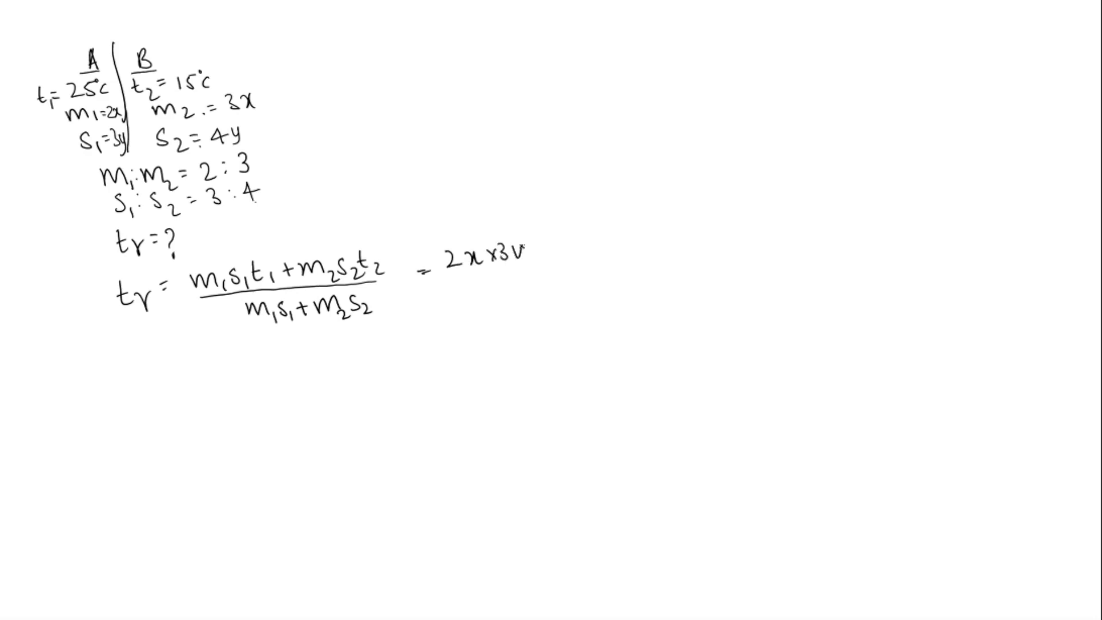
Finish the substituted numerator and write the denominator 2x×3y + 3x×4y under a fraction bar.
text(y)
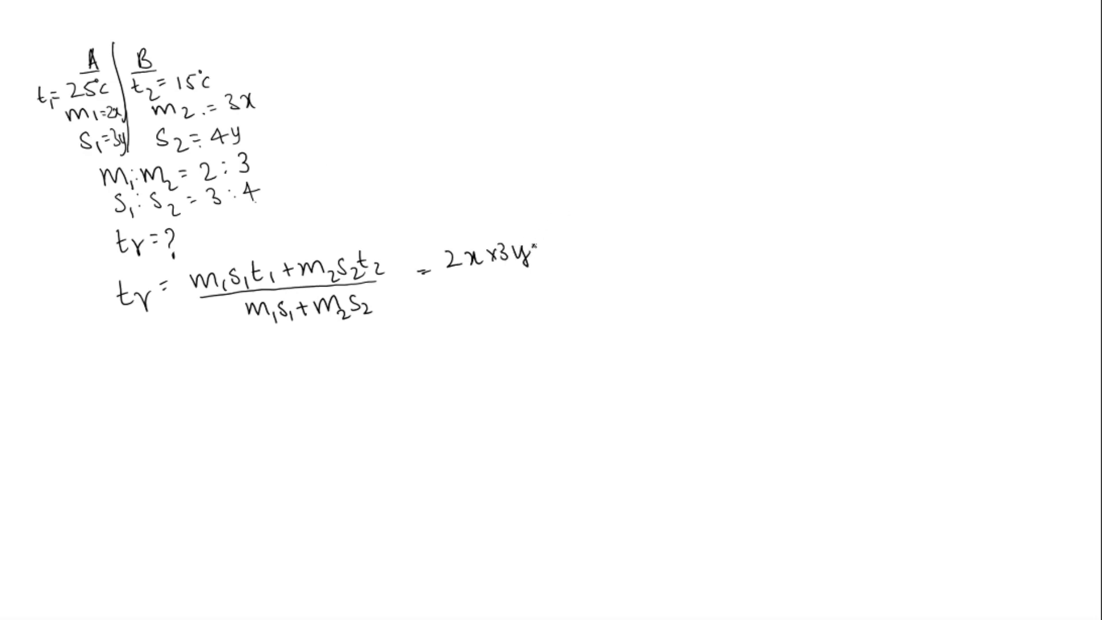
text(x25 +3)
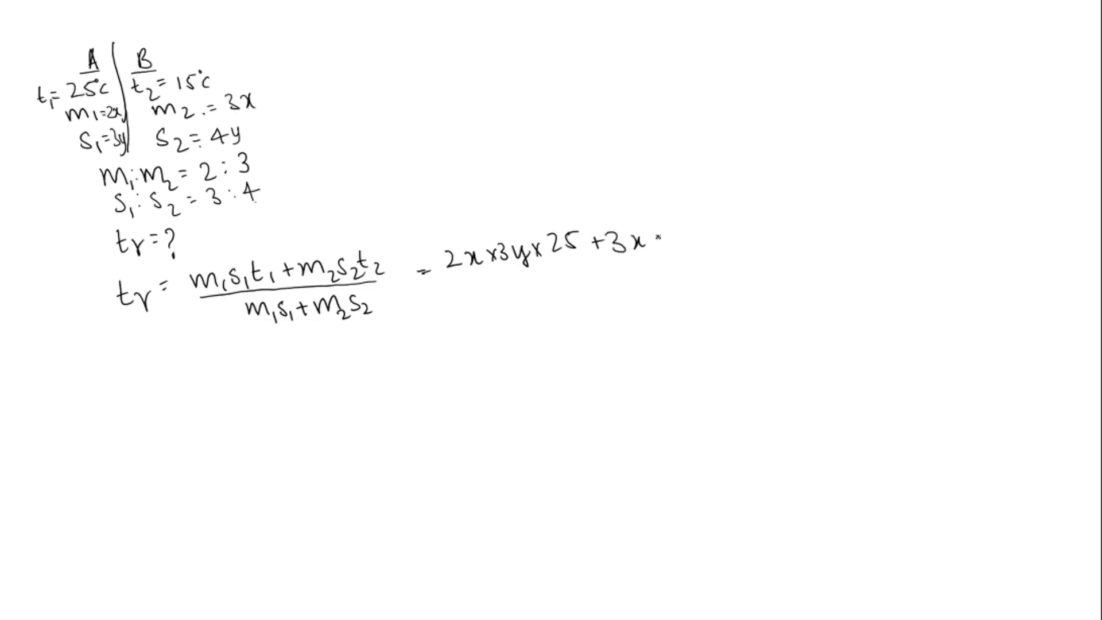
text(x4y x15)
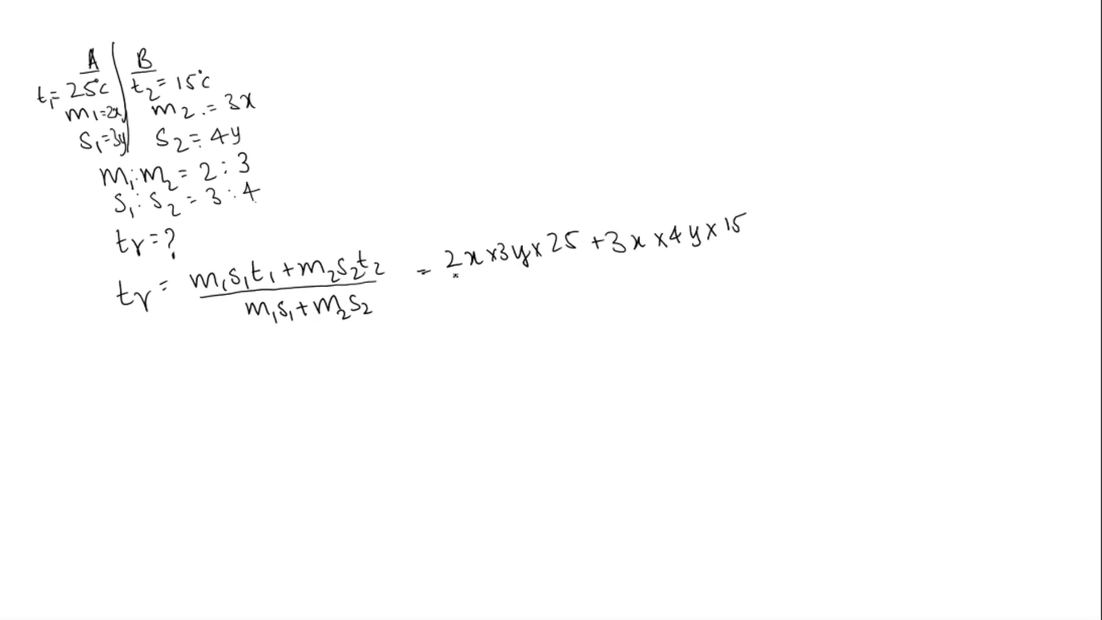
drag(453, 274, 720, 253)
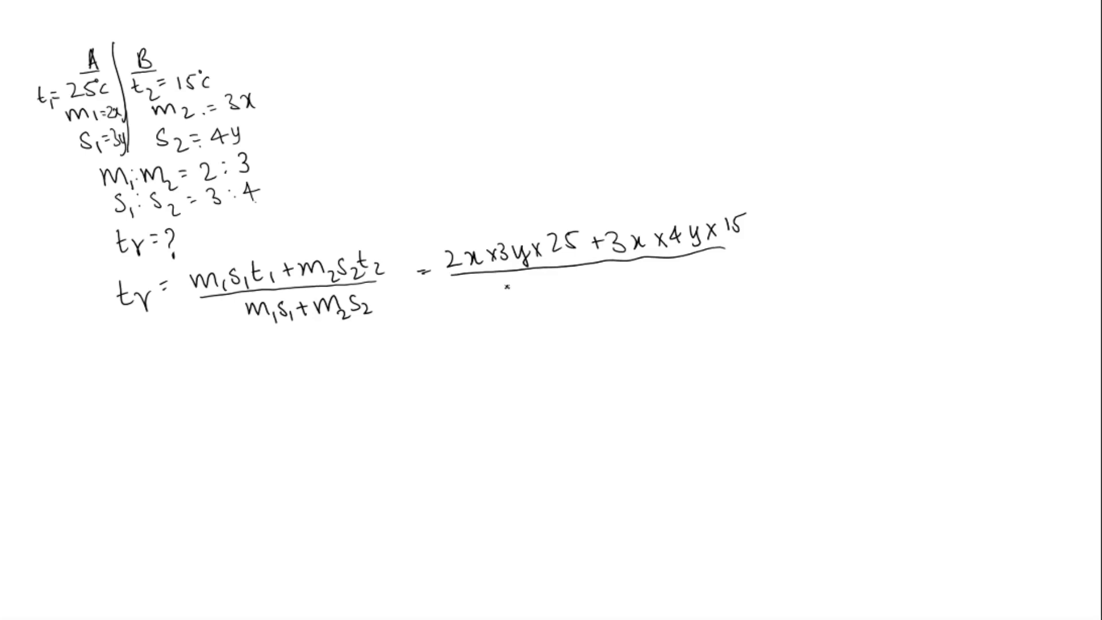
text(2x)
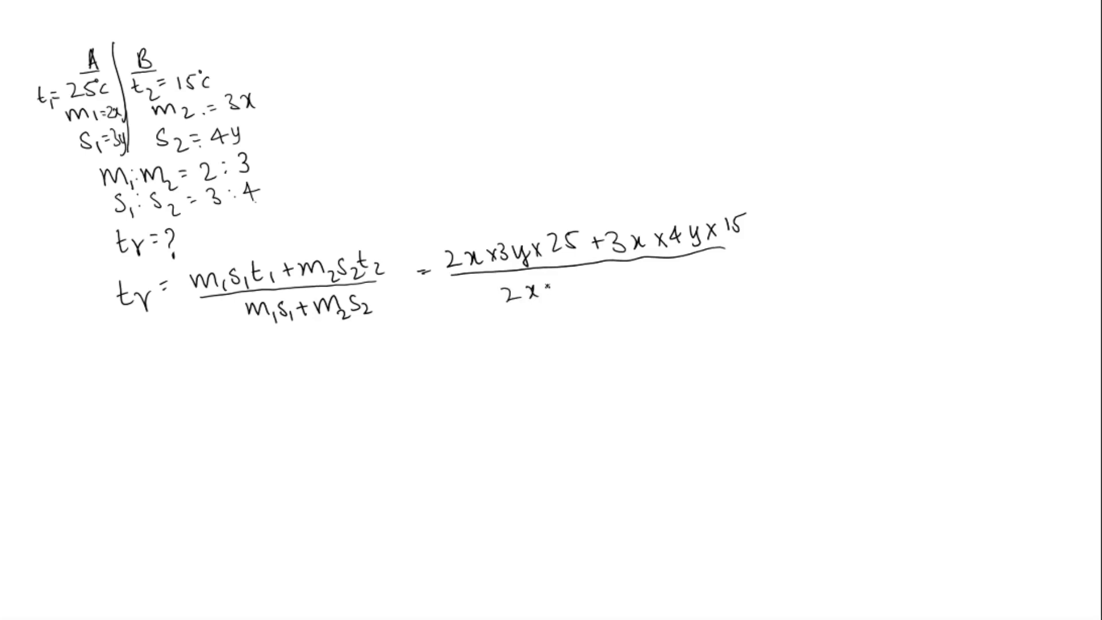
text(x3y)
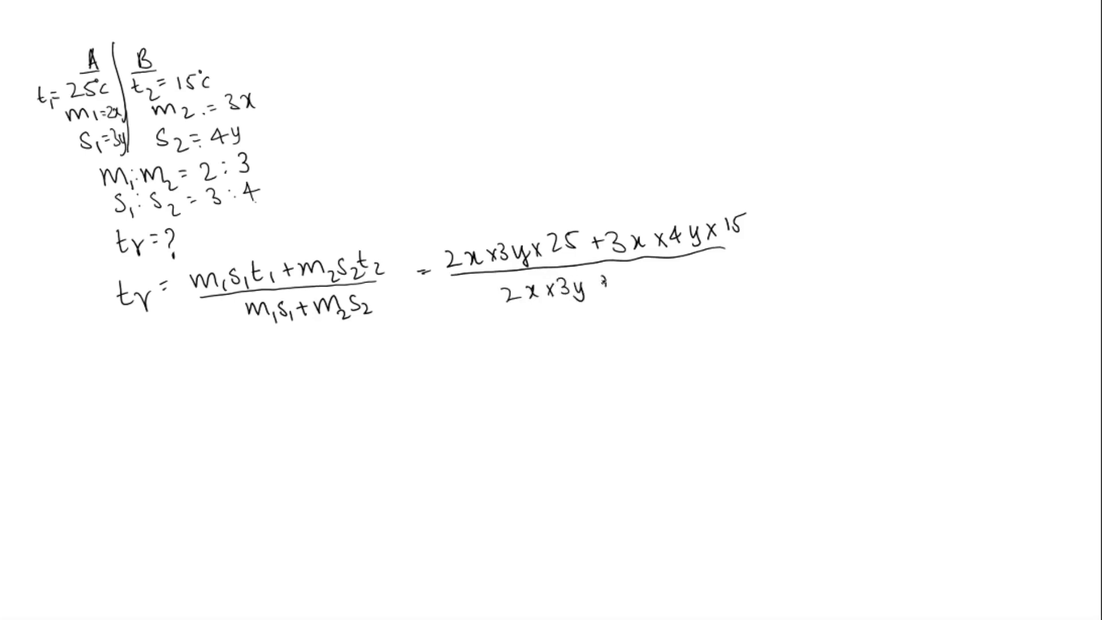
text(+3x)
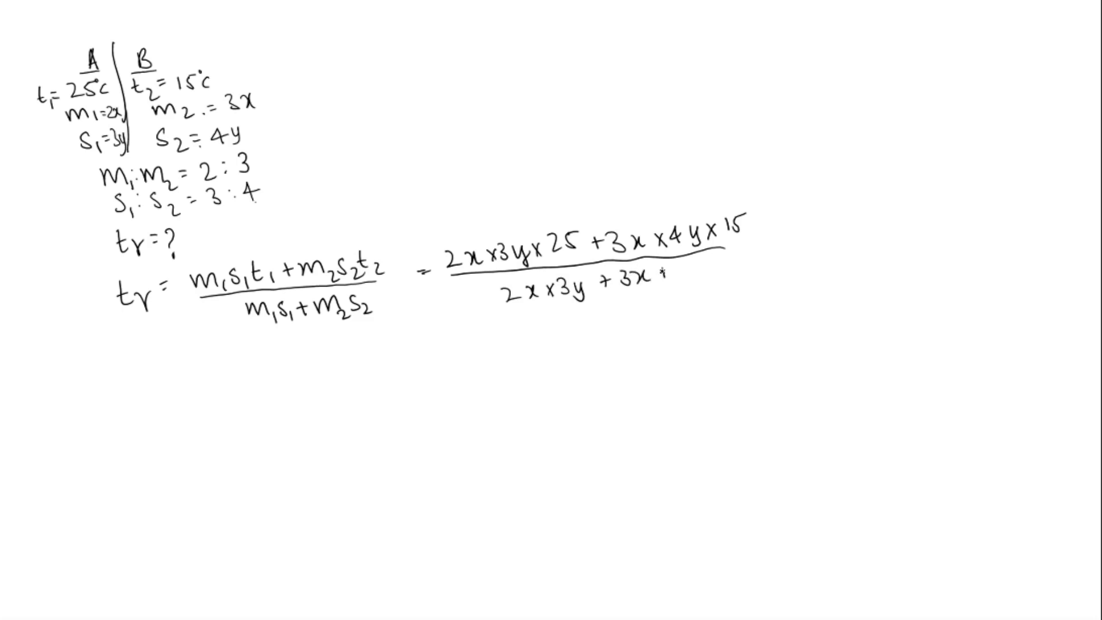
text(+4y)
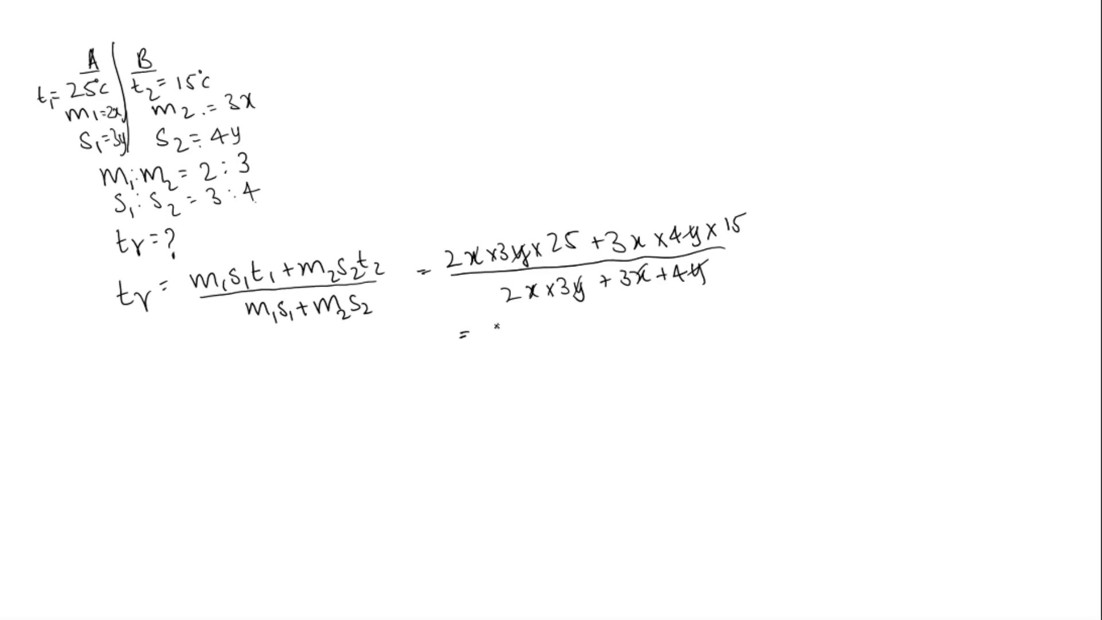
Simplify to (6×25 + 12×15)/(6 + 12).
text(6x25)
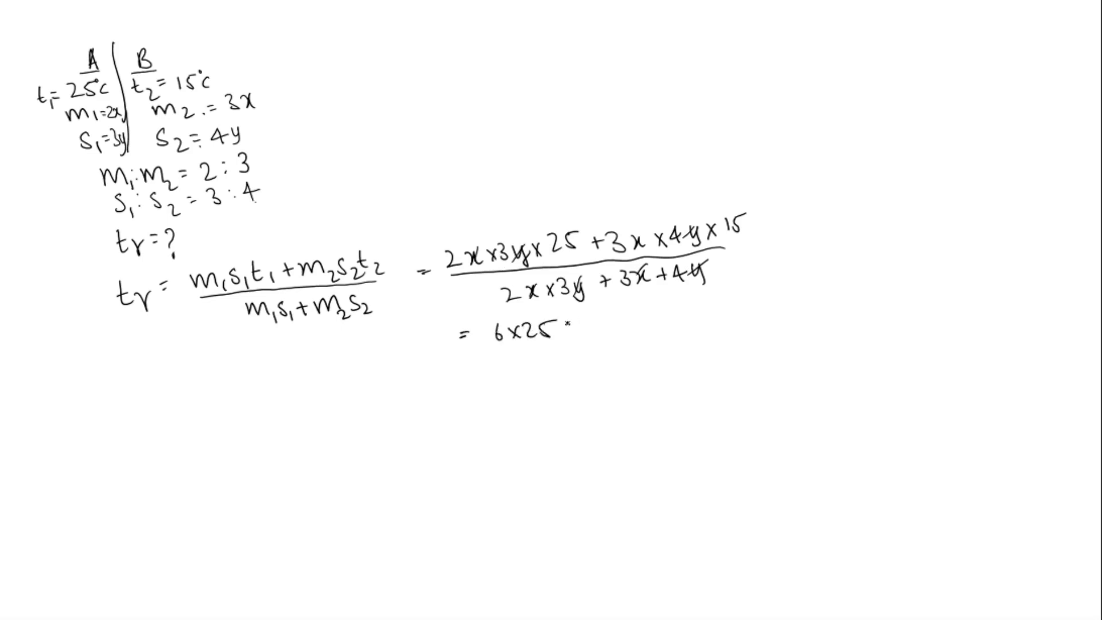
text(+)
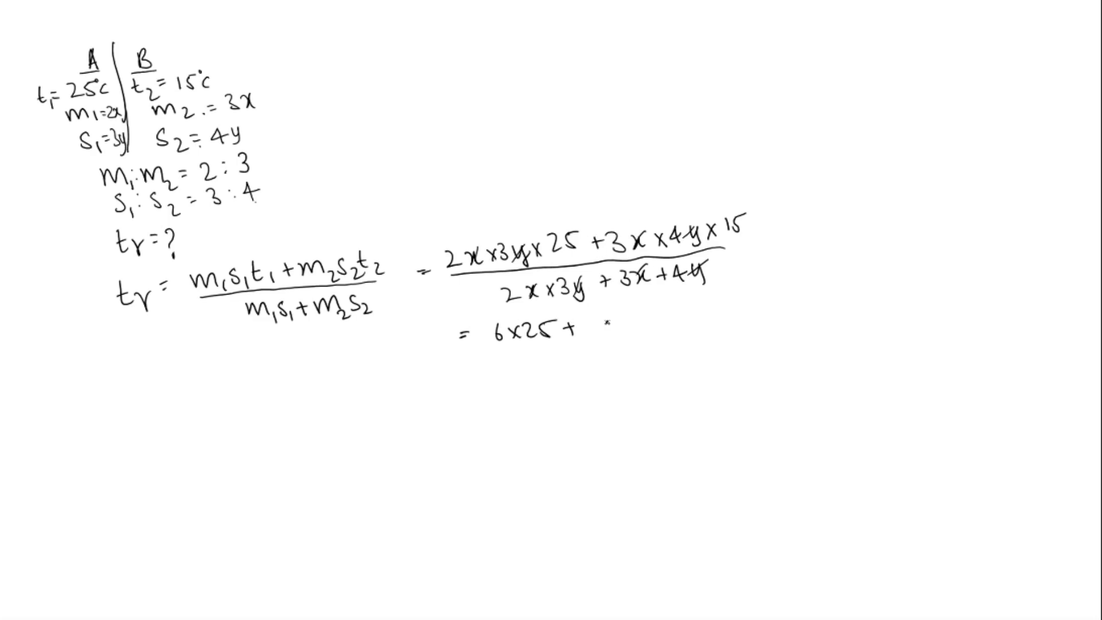
text(12X1)
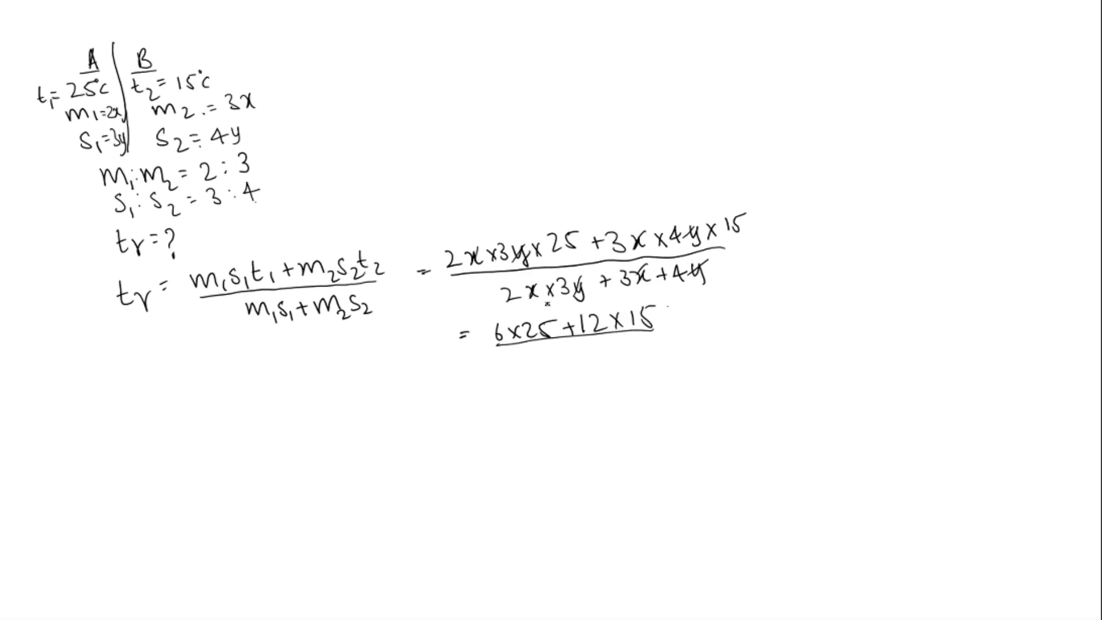
text(6 +)
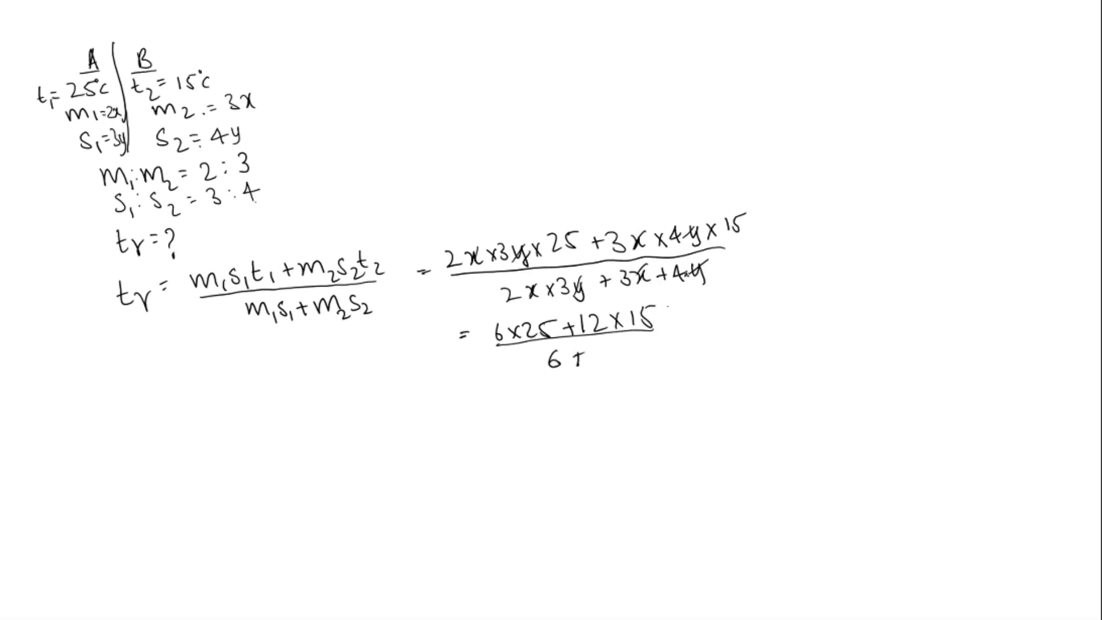
text(12)
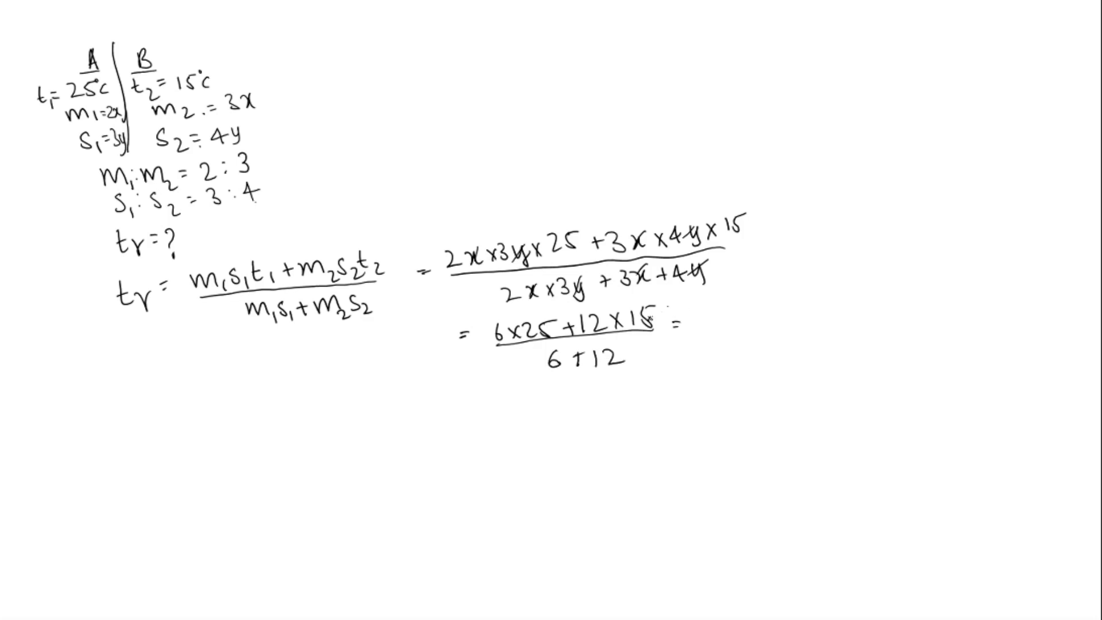
Reduce to (150 + 180)/18 = 330/18, giving 18.33°C.
text(150 +)
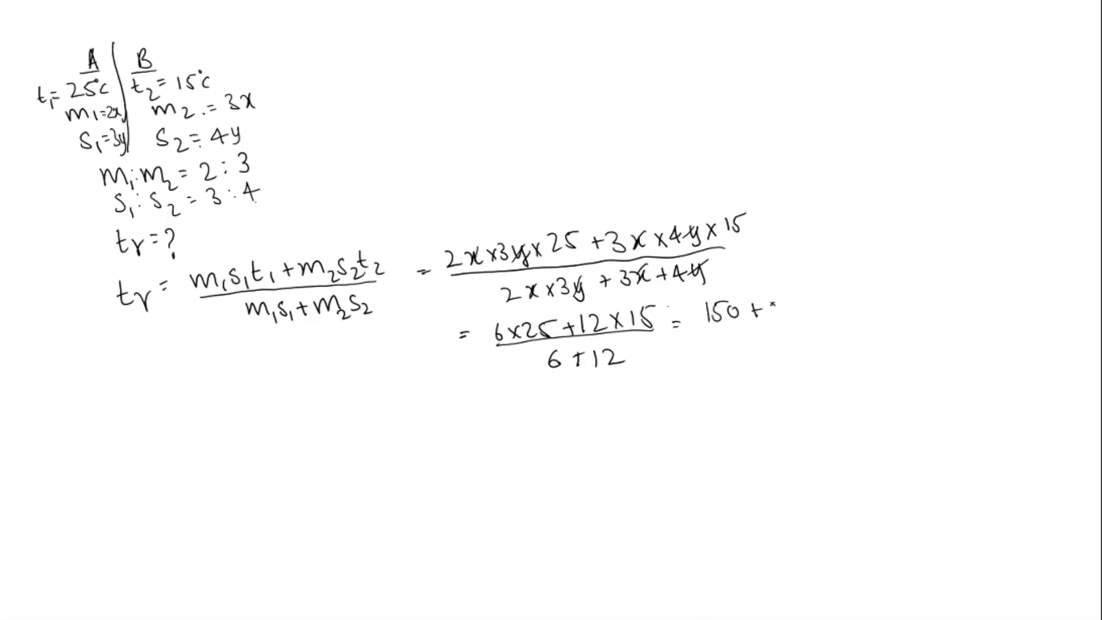
text(180)
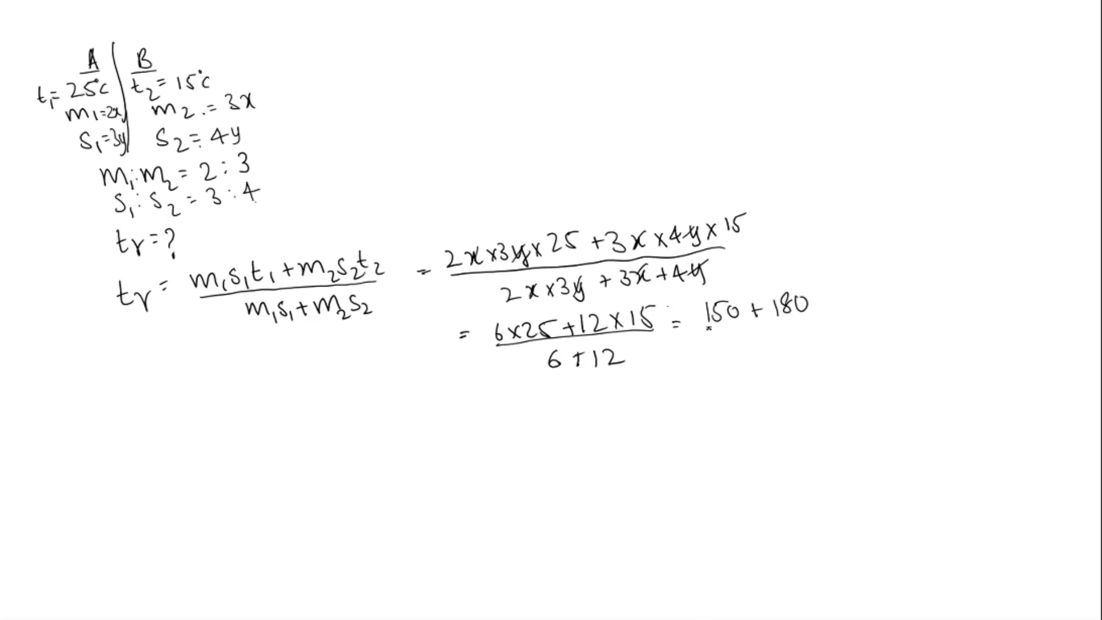
text(18)
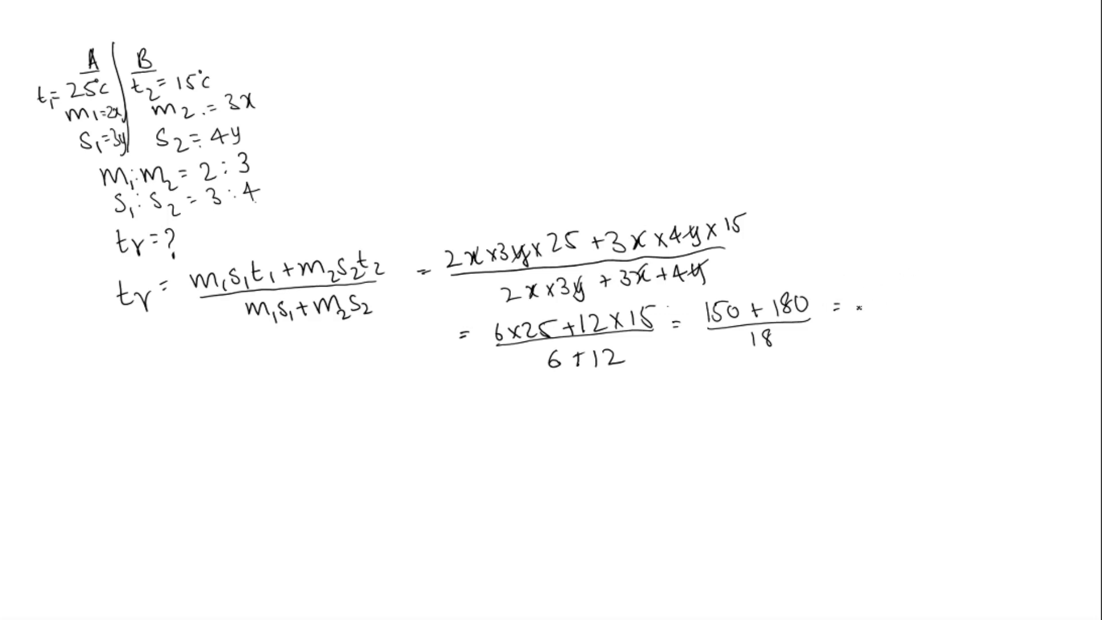
text(330)
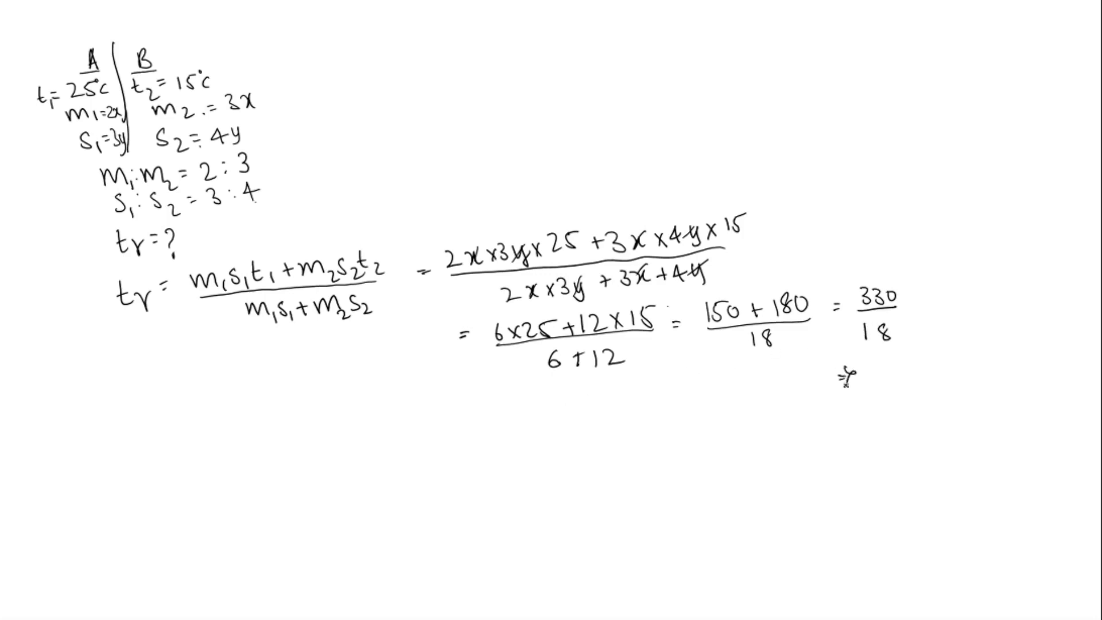
text(1)
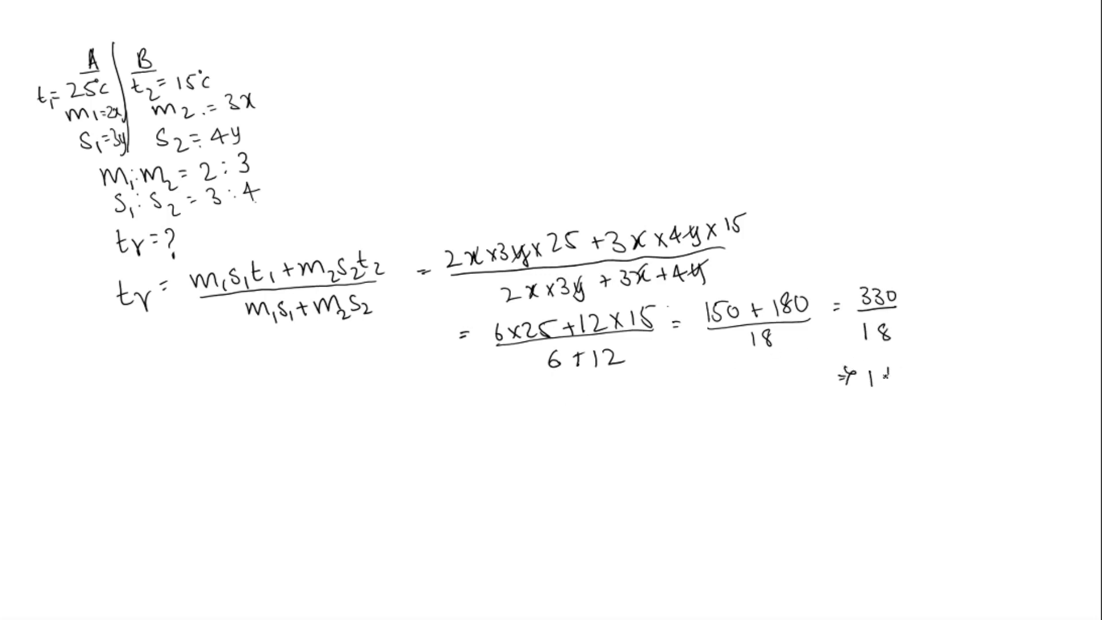
text(18.33°C.)
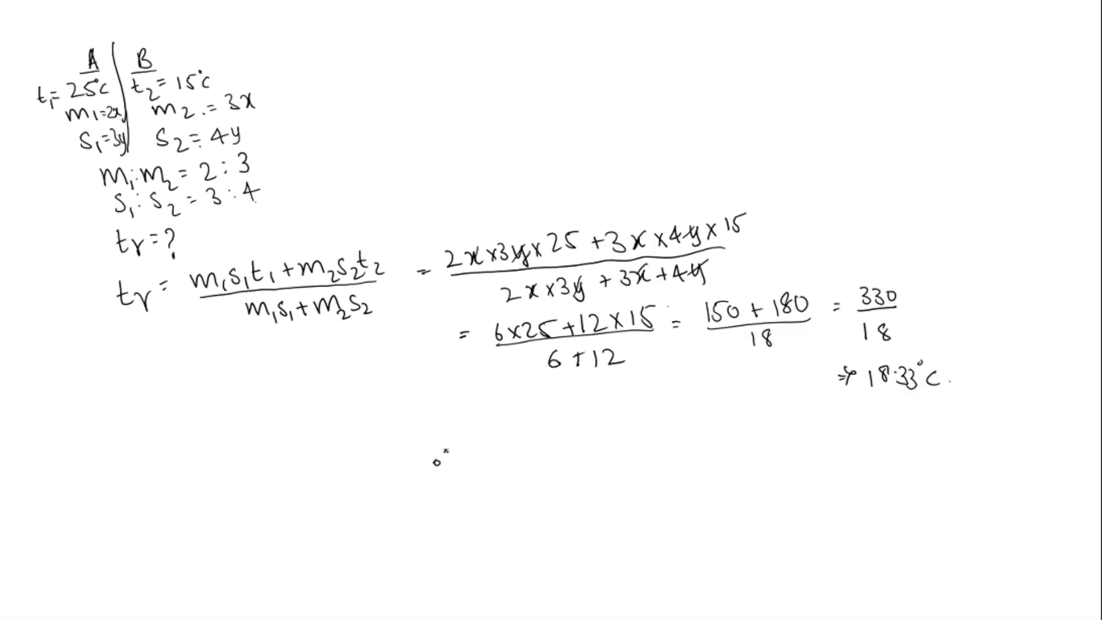
Write the conclusion ∴ tr = 18.33°C and start 'The option is'.
text(t)
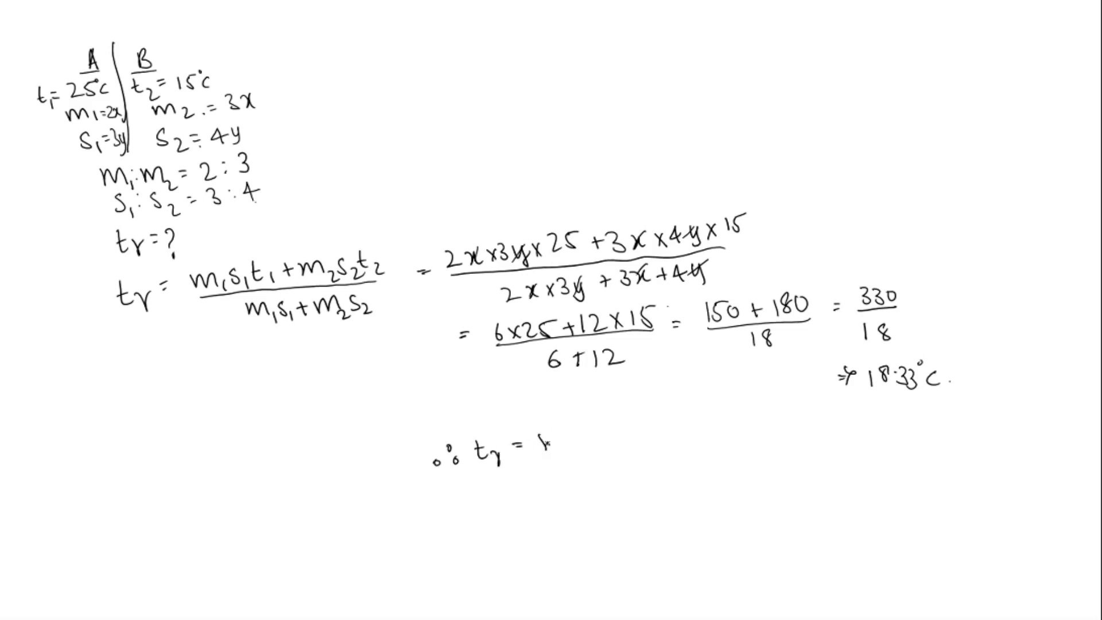
text(18.33°)
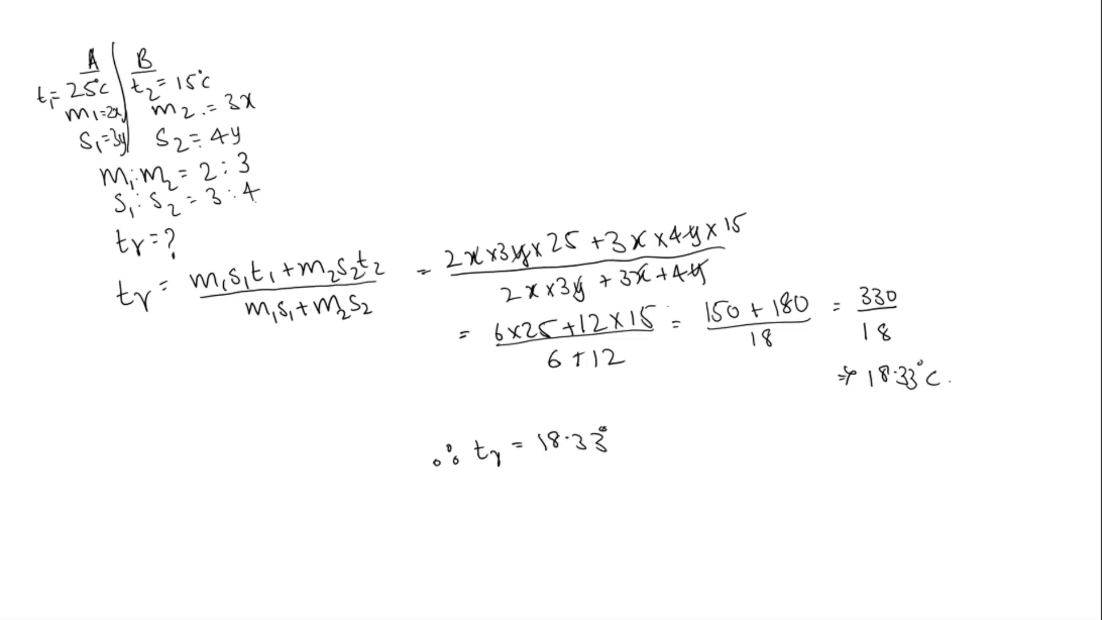
text(C.)
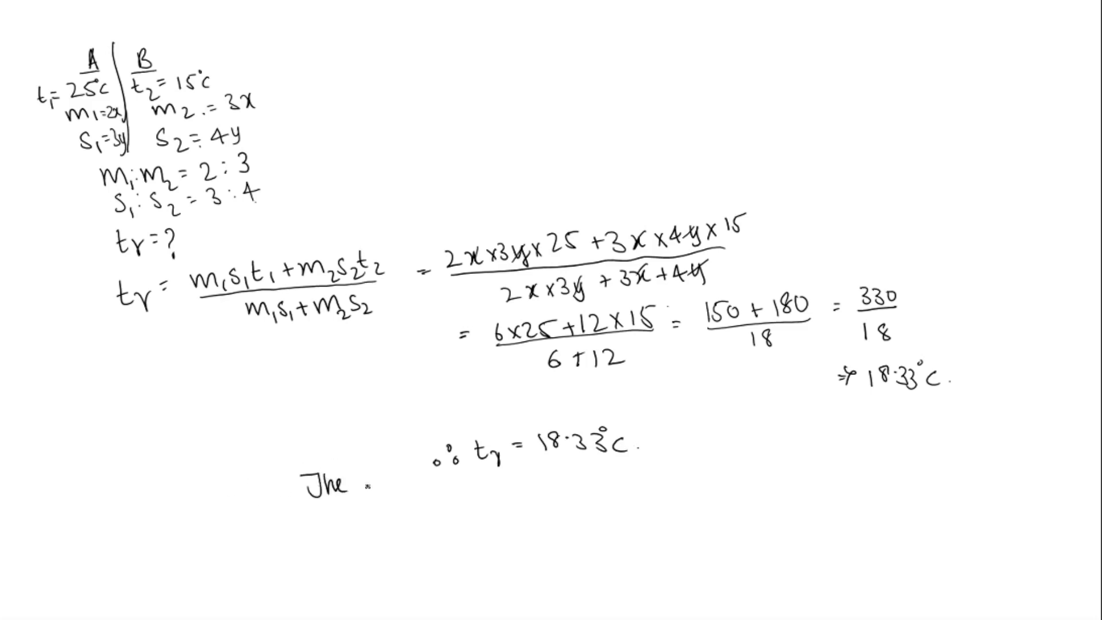
text(option is)
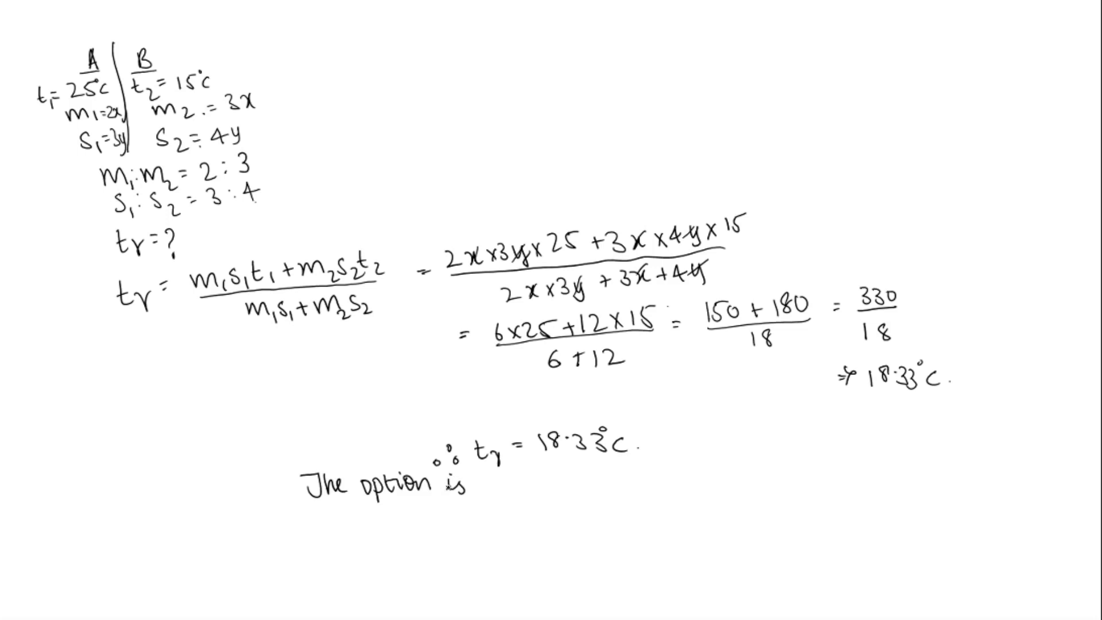